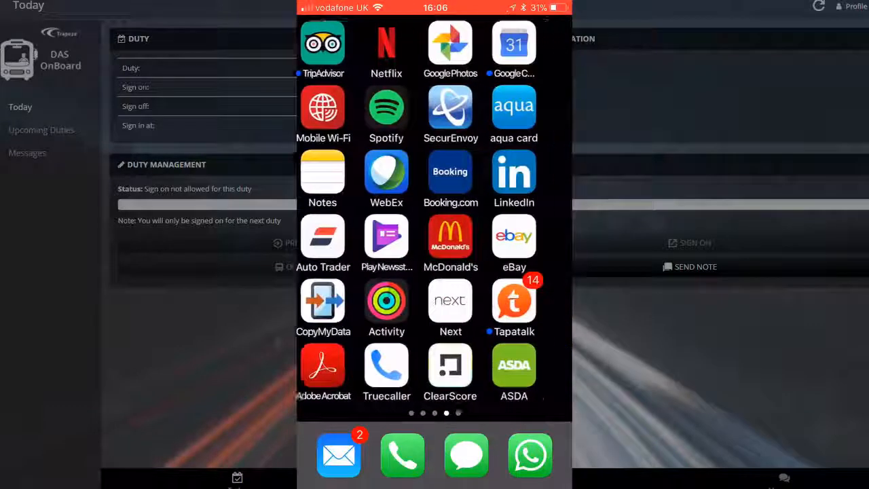
Step: Swipe to the last home screen page and launch DAS OnBoard
{"action": "scroll", "scroll_direction": "left", "scroll_amount": 3}
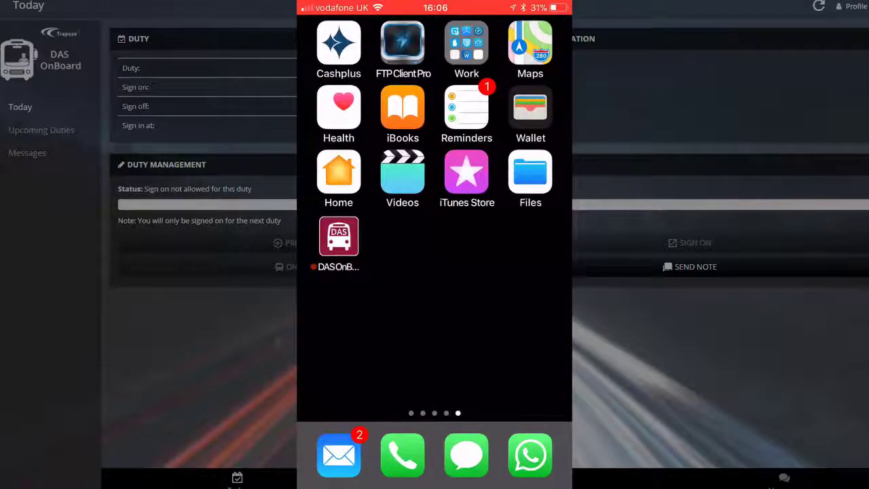
{"action": "left_click", "coordinate": [338, 236]}
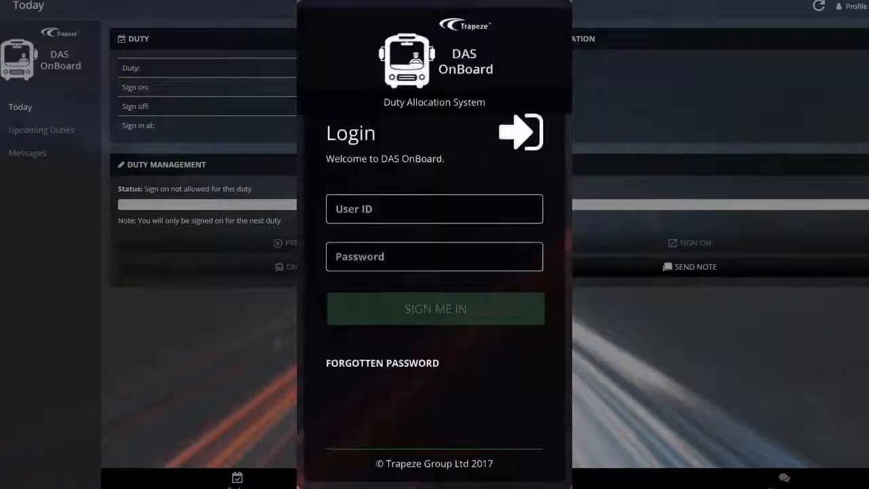
Step: Enter the login credentials and sign in to reach duty 1001.6 at Central Depot
{"action": "left_click", "coordinate": [434, 208]}
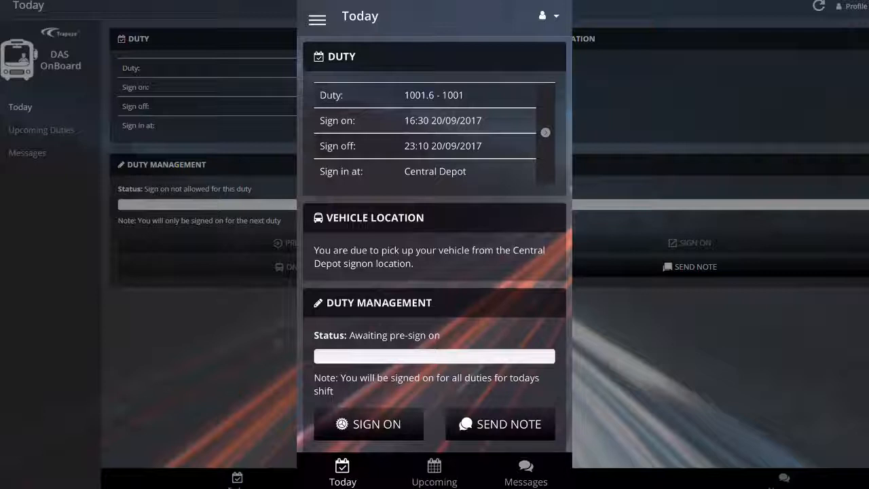
Step: Pre-sign on for duty 1001.6 from Duty Management and dismiss the success notice
{"action": "left_click", "coordinate": [369, 425]}
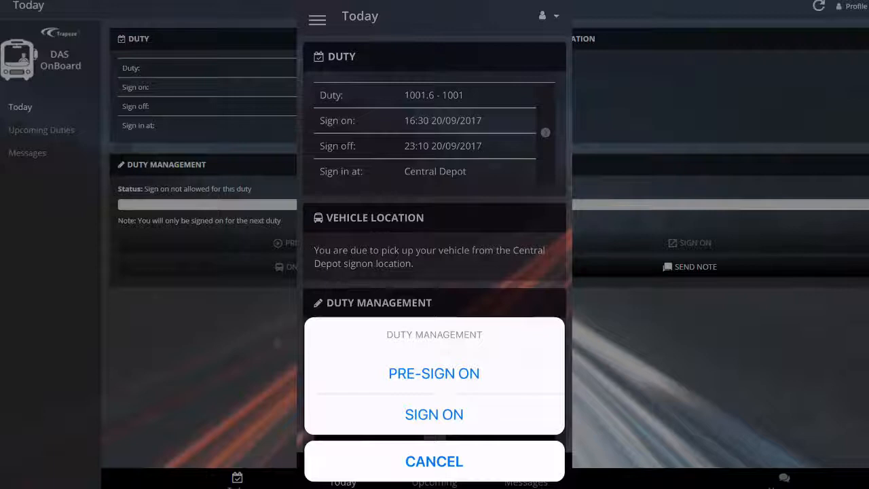
{"action": "left_click", "coordinate": [434, 373]}
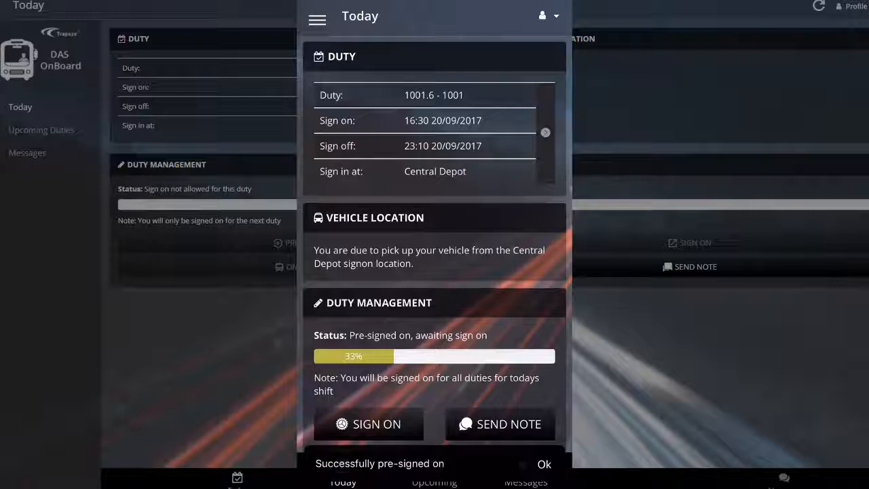
{"action": "left_click", "coordinate": [544, 464]}
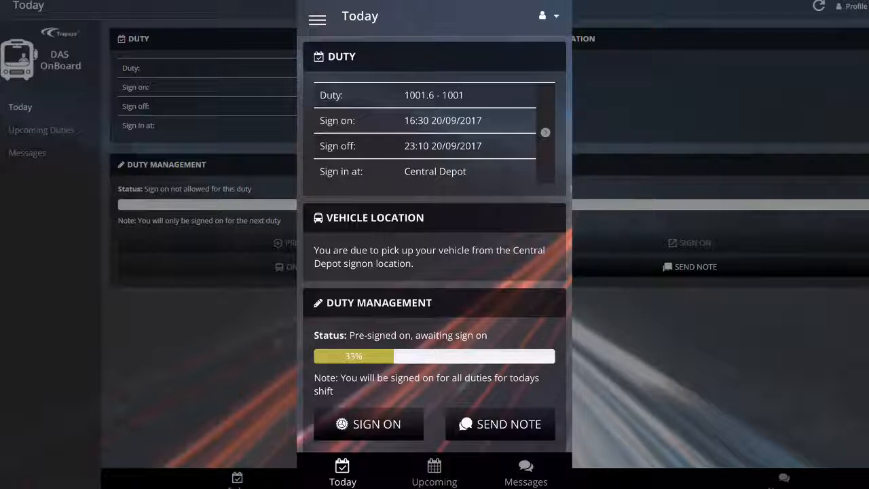
Step: Sign on, read the out-of-range and uniform collection messages, and accept them
{"action": "left_click", "coordinate": [369, 423]}
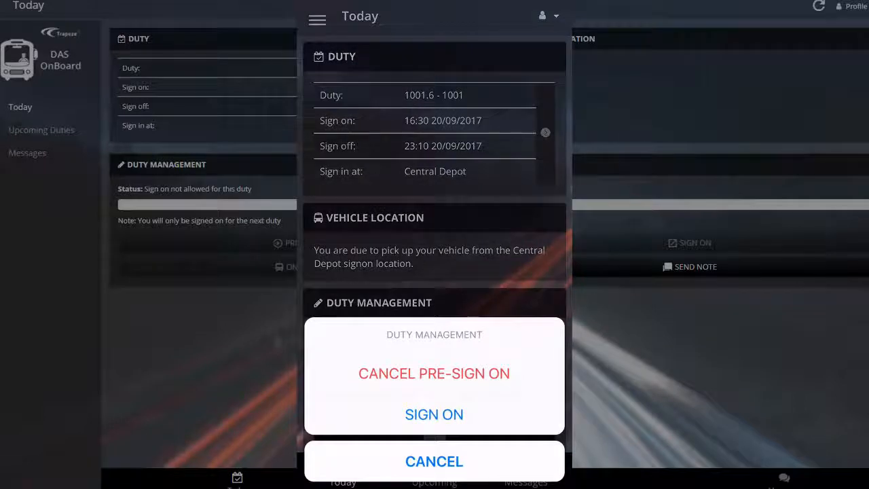
{"action": "left_click", "coordinate": [434, 414]}
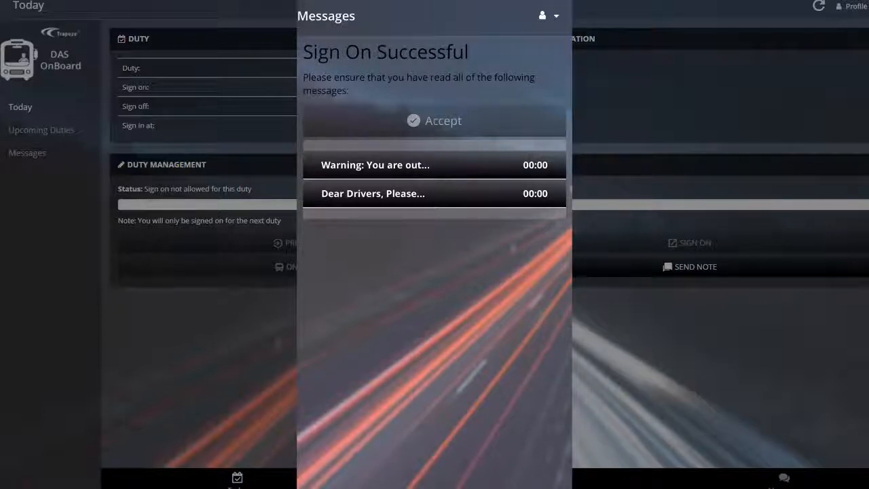
{"action": "left_click", "coordinate": [375, 165]}
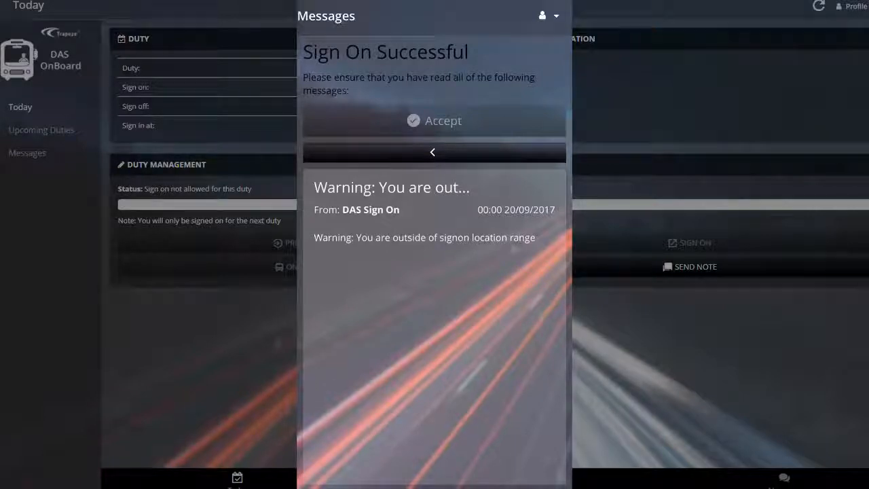
{"action": "left_click", "coordinate": [433, 151]}
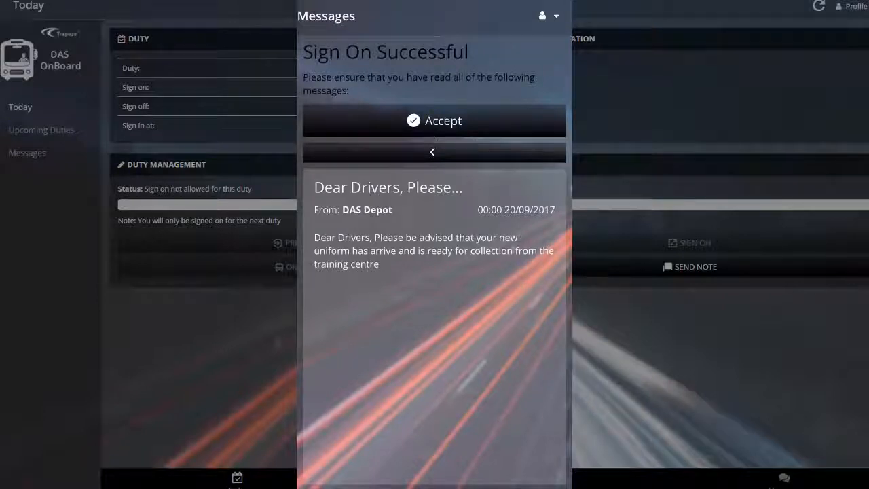
{"action": "left_click", "coordinate": [433, 120]}
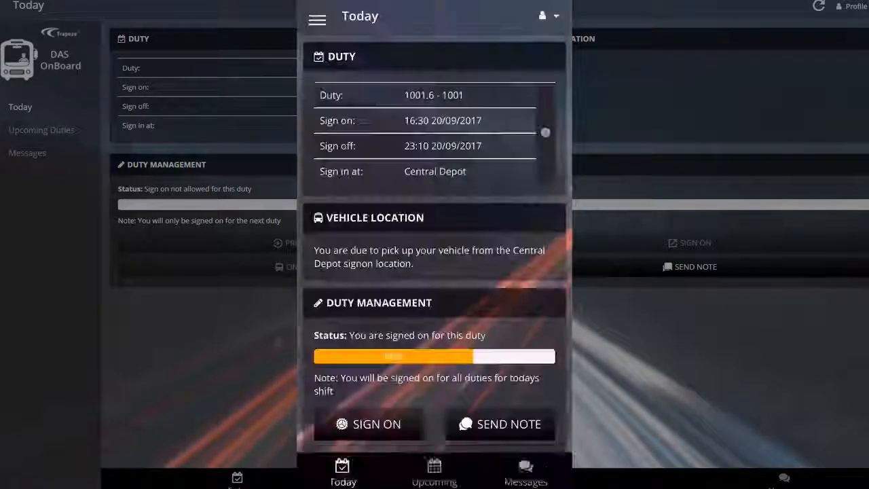
Step: Answer Yes to On the Bus for duty 1001.6 and dismiss the notices
{"action": "left_click", "coordinate": [367, 425]}
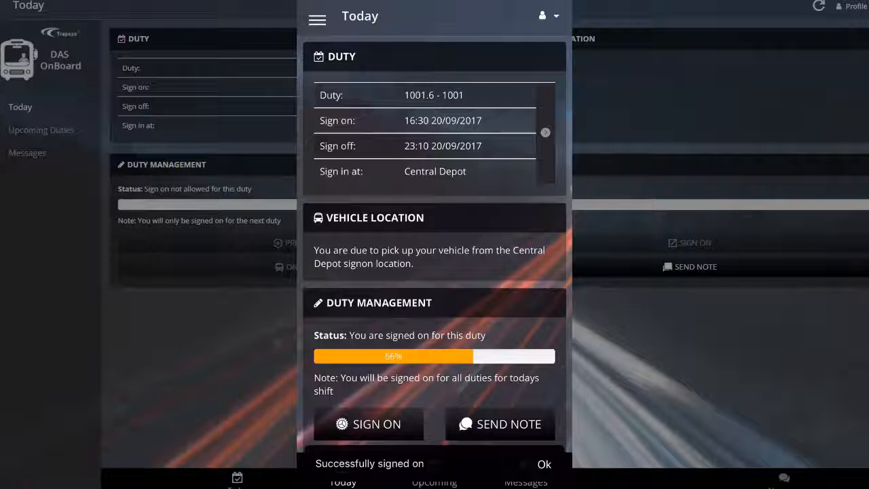
{"action": "left_click", "coordinate": [544, 464]}
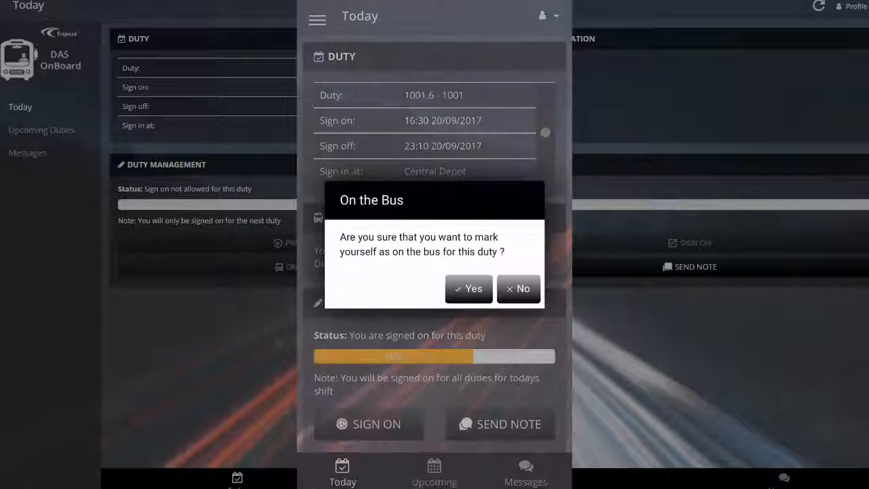
{"action": "left_click", "coordinate": [468, 289]}
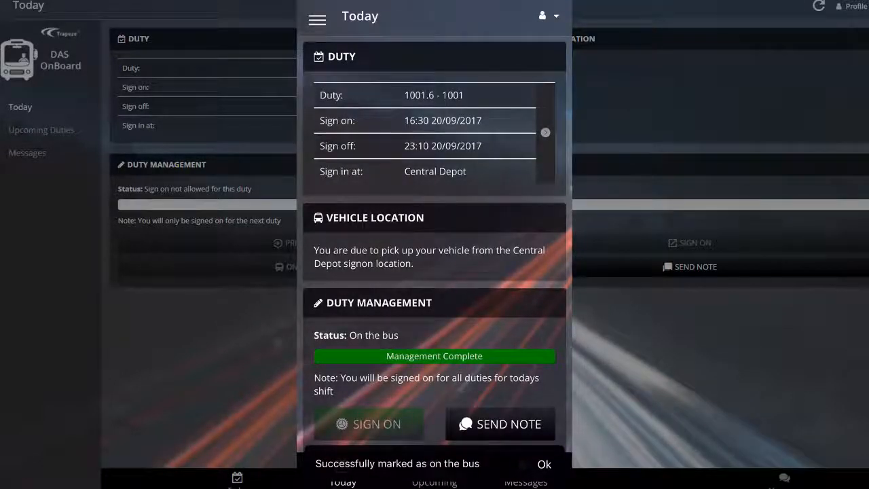
{"action": "left_click", "coordinate": [544, 464]}
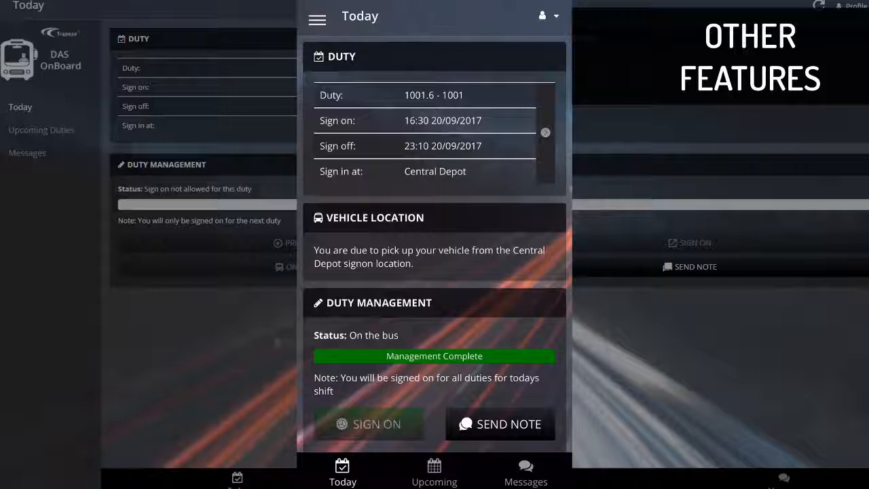
Step: Browse Upcoming duties in week, day and list layouts, then return to month view
{"action": "left_click", "coordinate": [433, 473]}
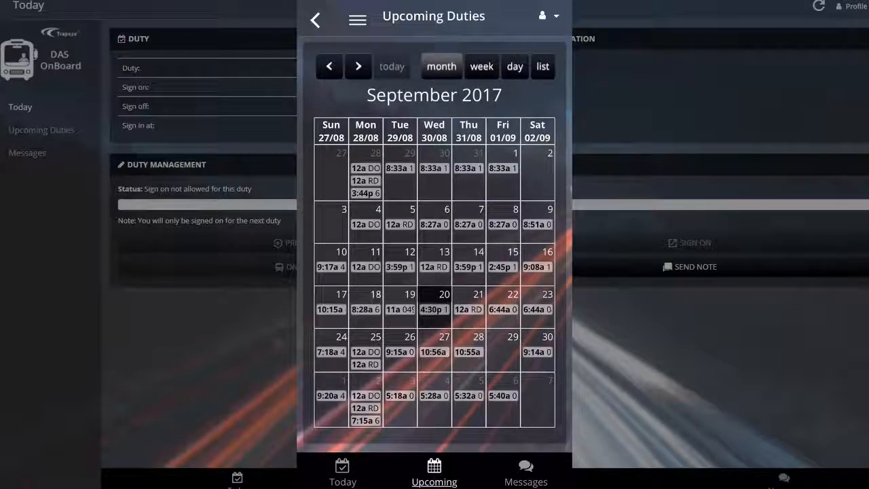
{"action": "left_click", "coordinate": [481, 66]}
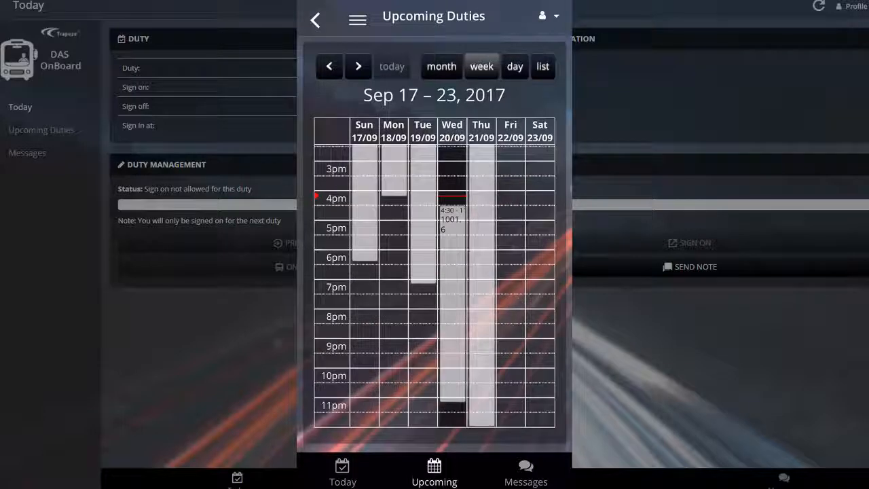
{"action": "left_click", "coordinate": [515, 66]}
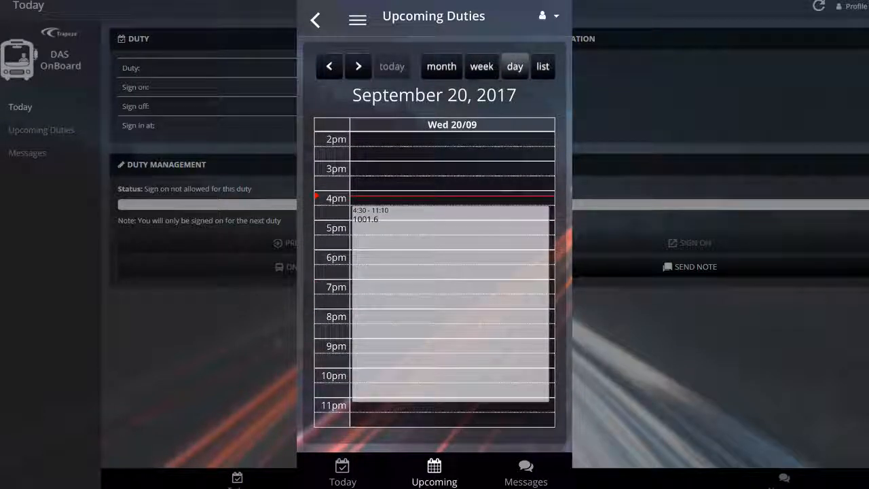
{"action": "left_click", "coordinate": [542, 66]}
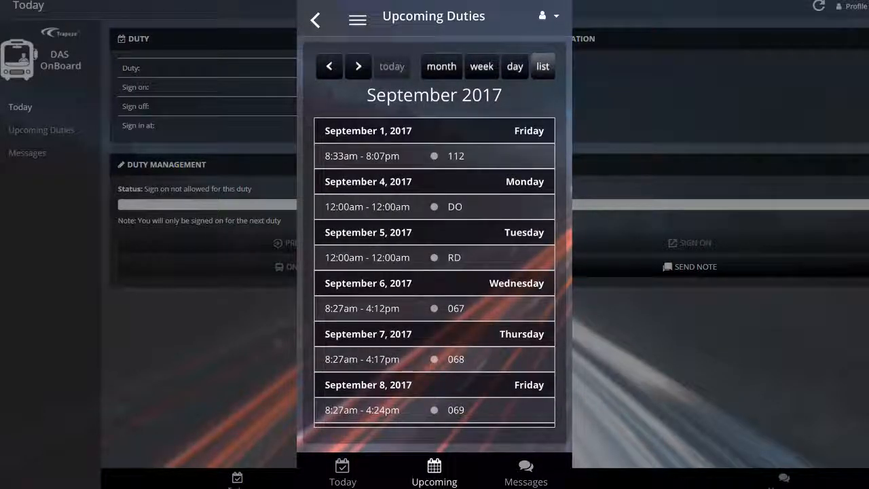
{"action": "left_click", "coordinate": [441, 66]}
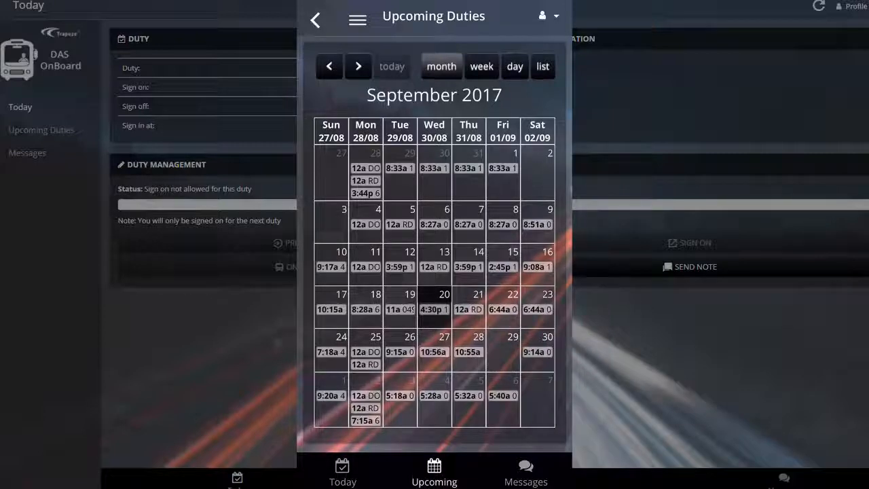
Step: Open the 22 September 6:44a duty 049.1 and scroll through routes 11/49 and 41/179
{"action": "left_click", "coordinate": [503, 302]}
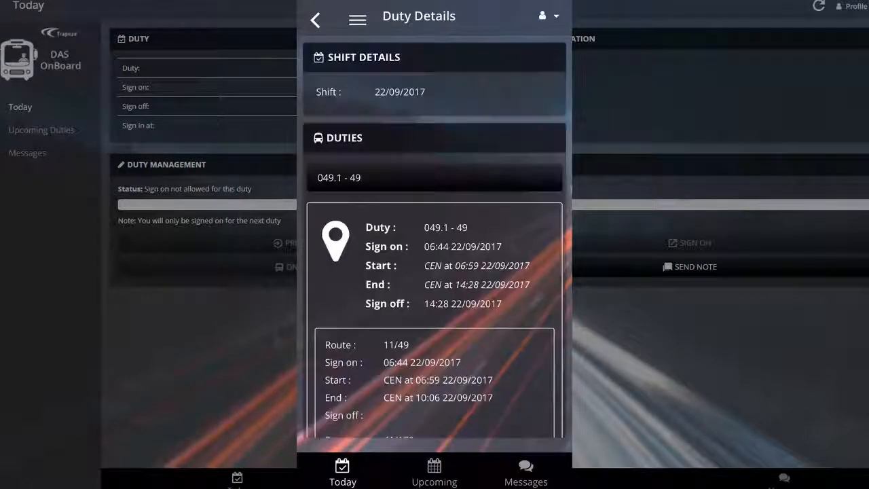
{"action": "scroll", "scroll_direction": "down", "scroll_amount": 3}
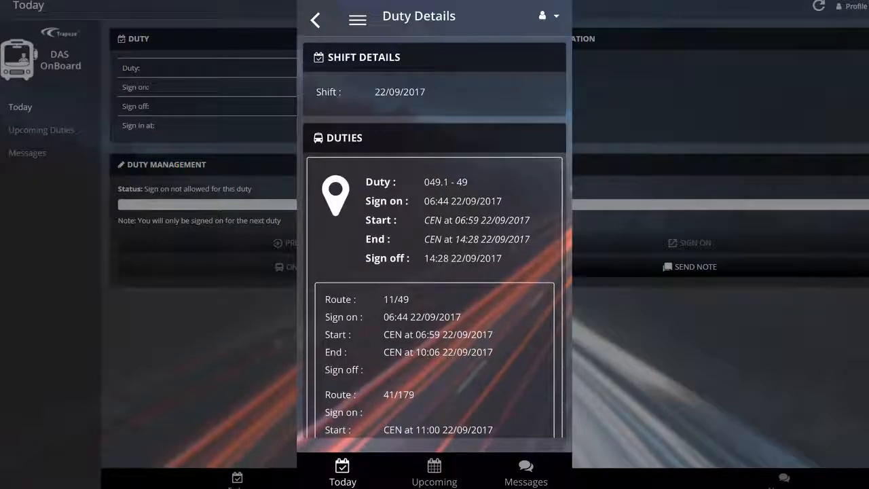
{"action": "scroll", "scroll_direction": "down", "scroll_amount": 3}
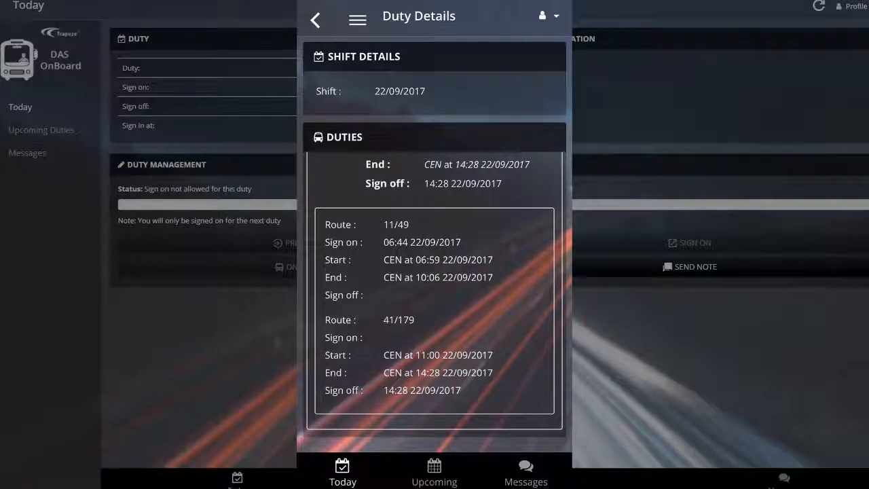
Step: Check the Messages inbox, then return to the calendar for the 19 September duty 049.2
{"action": "left_click", "coordinate": [526, 472]}
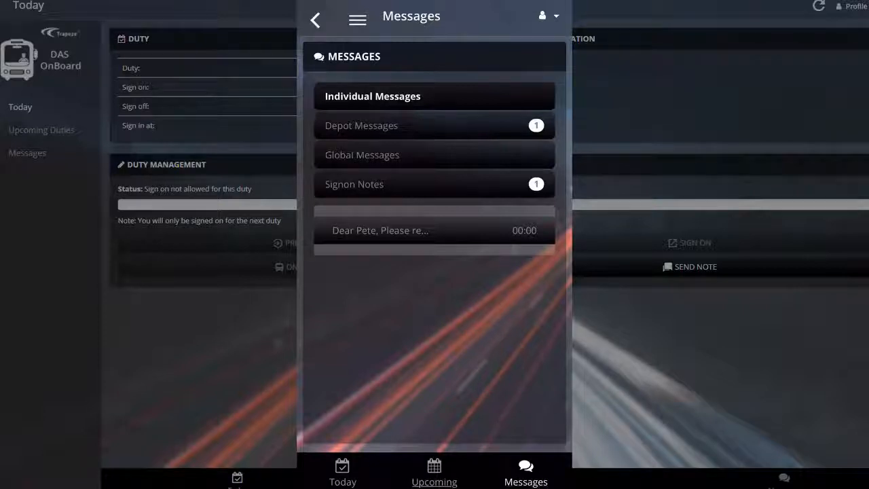
{"action": "left_click", "coordinate": [434, 473]}
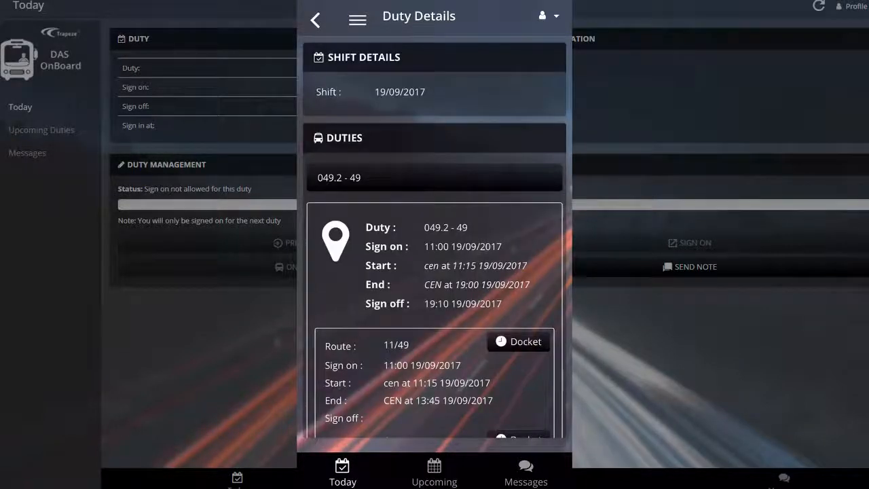
Step: Scroll the 19/09/2017 Duty Details to start a docket with a 19:20 end time
{"action": "scroll", "scroll_direction": "down", "scroll_amount": 3}
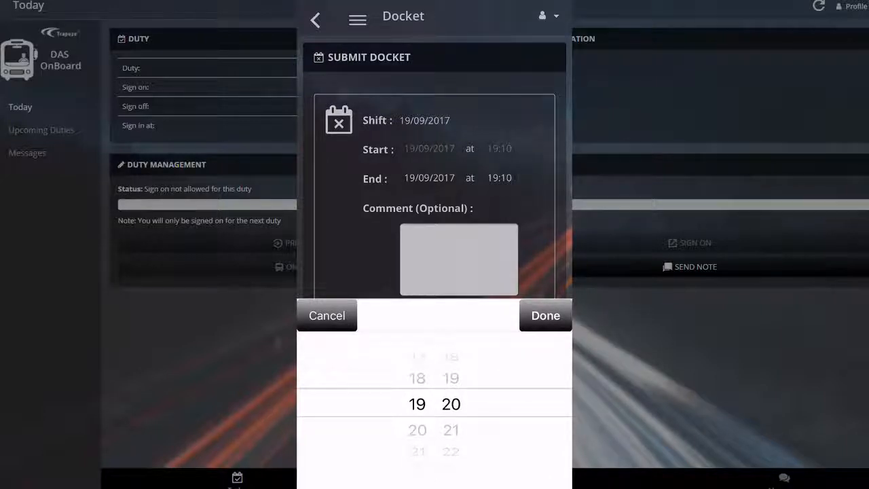
Step: Confirm the 19:20 end time, comment 'Late Running', and submit the docket
{"action": "left_click", "coordinate": [545, 315]}
{"action": "type", "text": "L"}
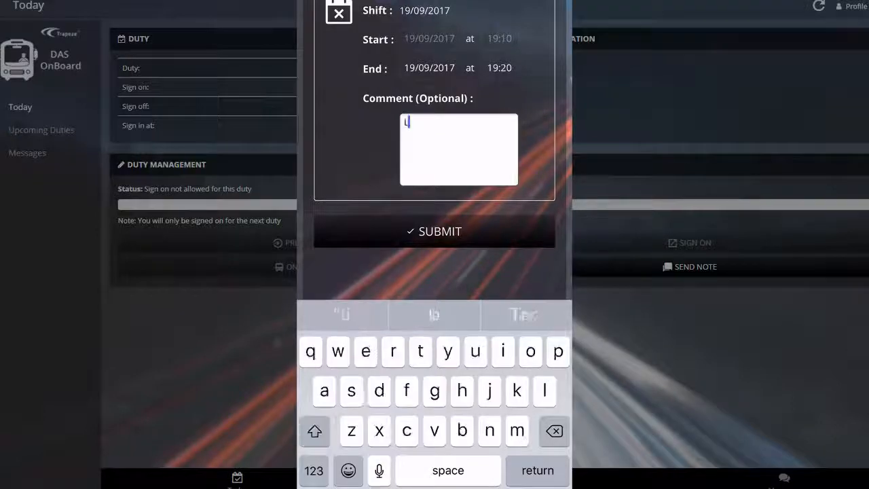
{"action": "type", "text": "ate Running"}
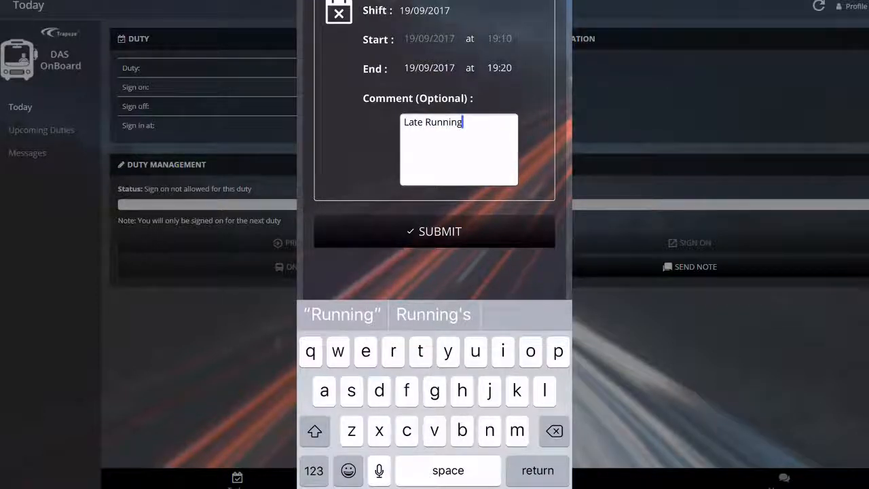
{"action": "left_click", "coordinate": [434, 231]}
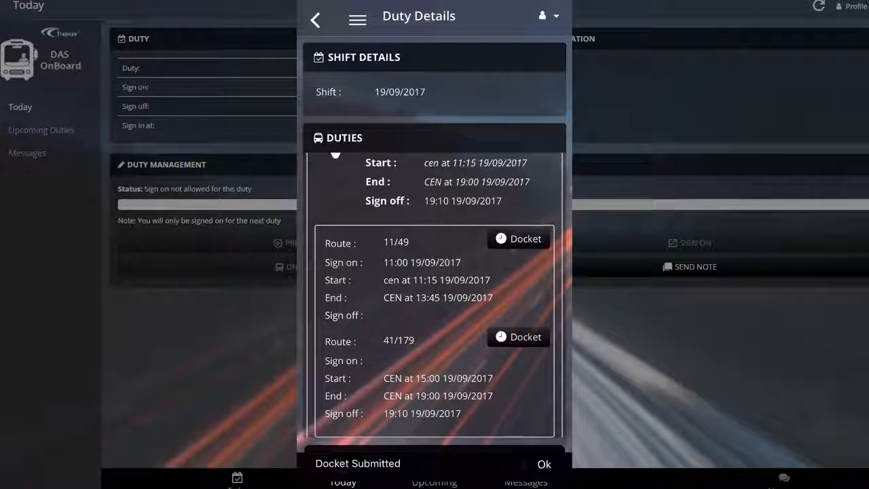
{"action": "left_click", "coordinate": [544, 463]}
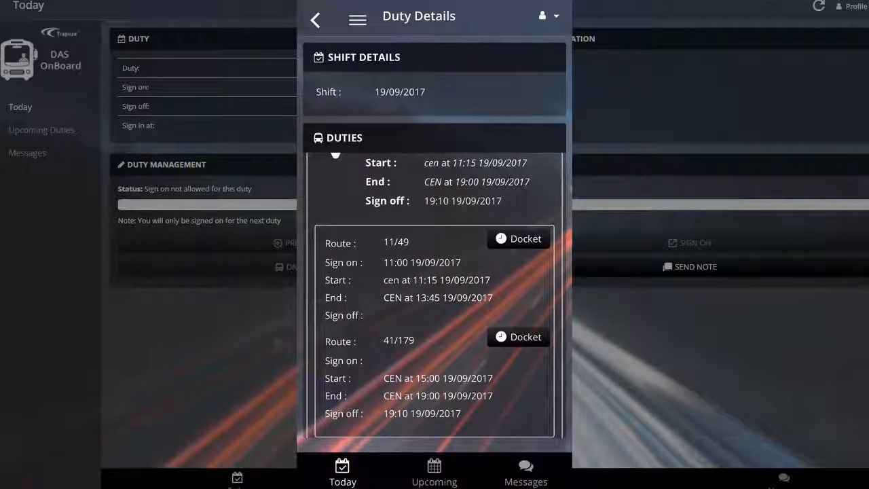